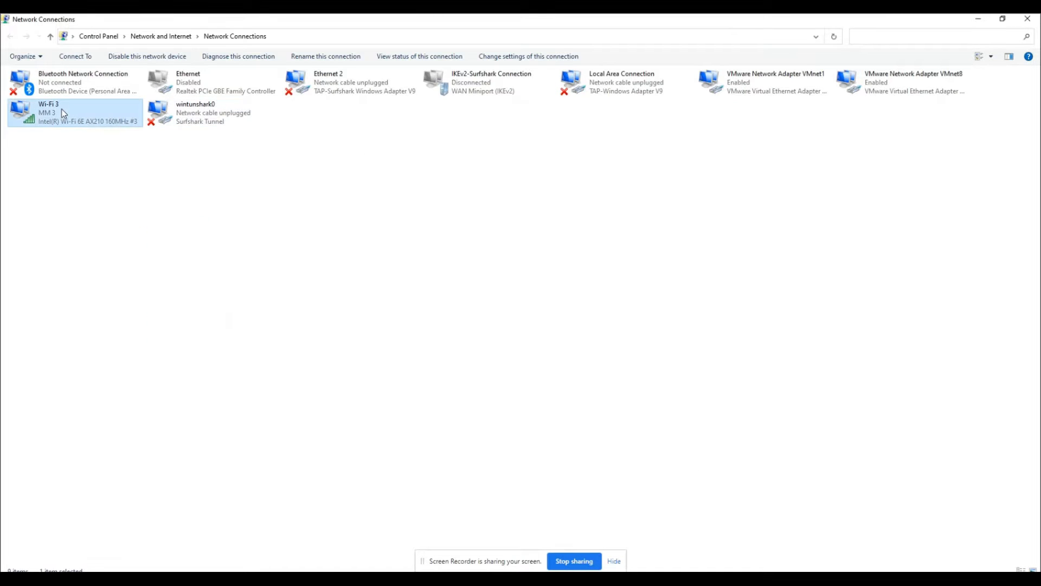
Open the Wi-Fi 3 connection's properties and the Intel AX210 adapter configuration
double_click(75, 113)
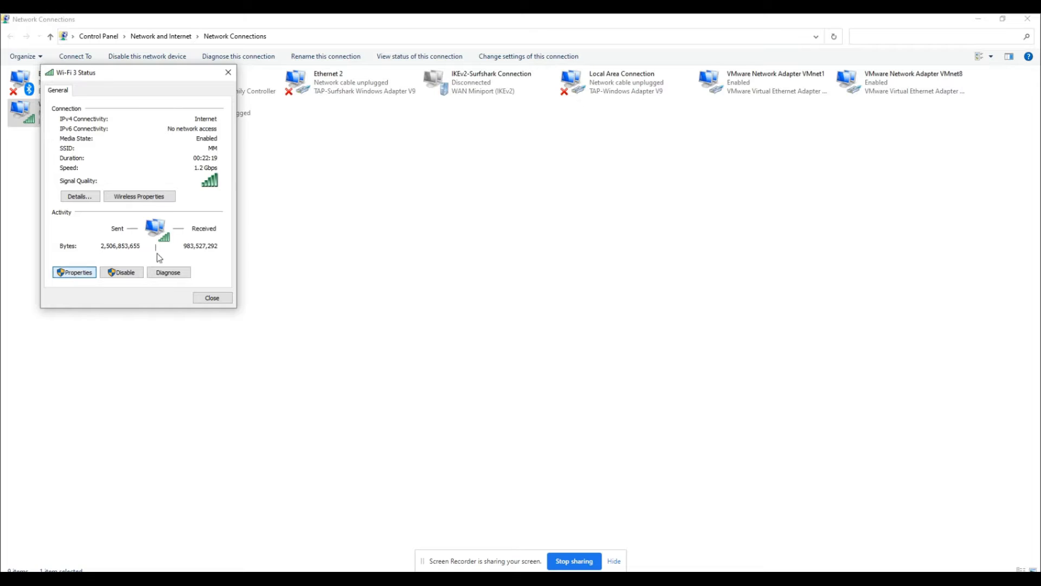
click(74, 272)
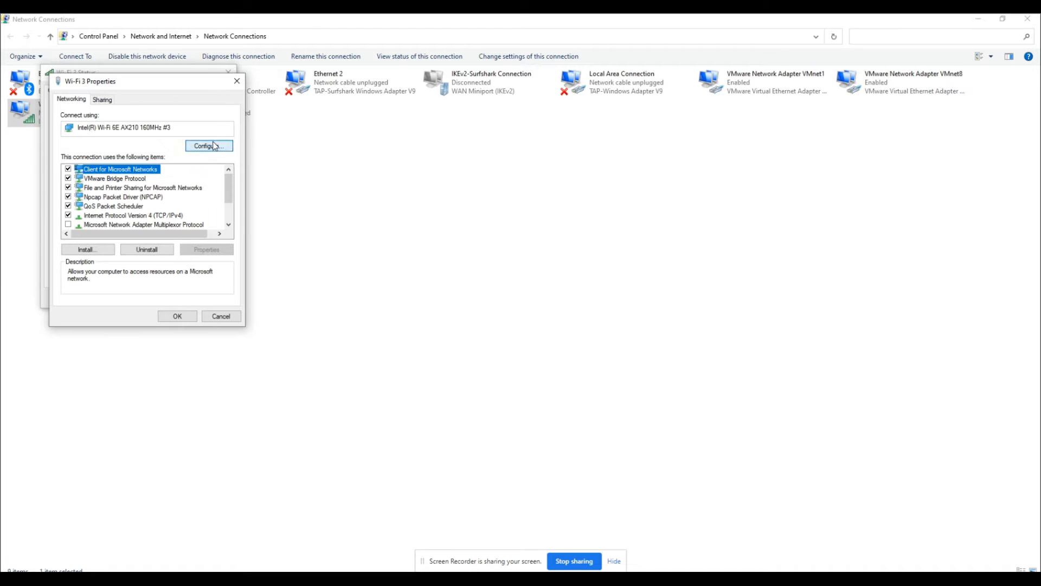
click(207, 145)
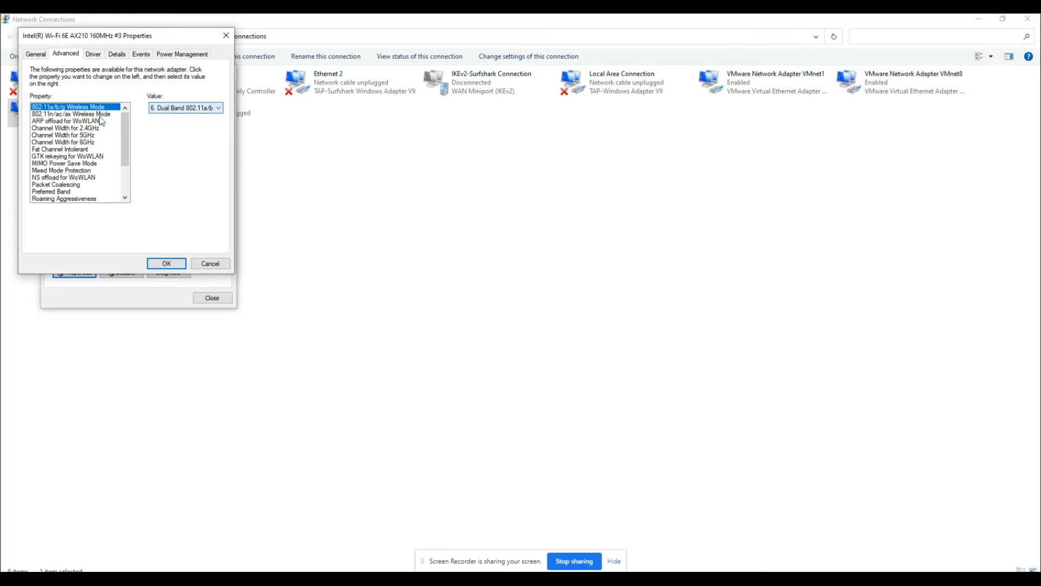
Review Wireless Mode, WoWLAN offloads, 6GHz Channel Width, MIMO power save, Preferred Band and Roaming Aggressiveness
click(72, 113)
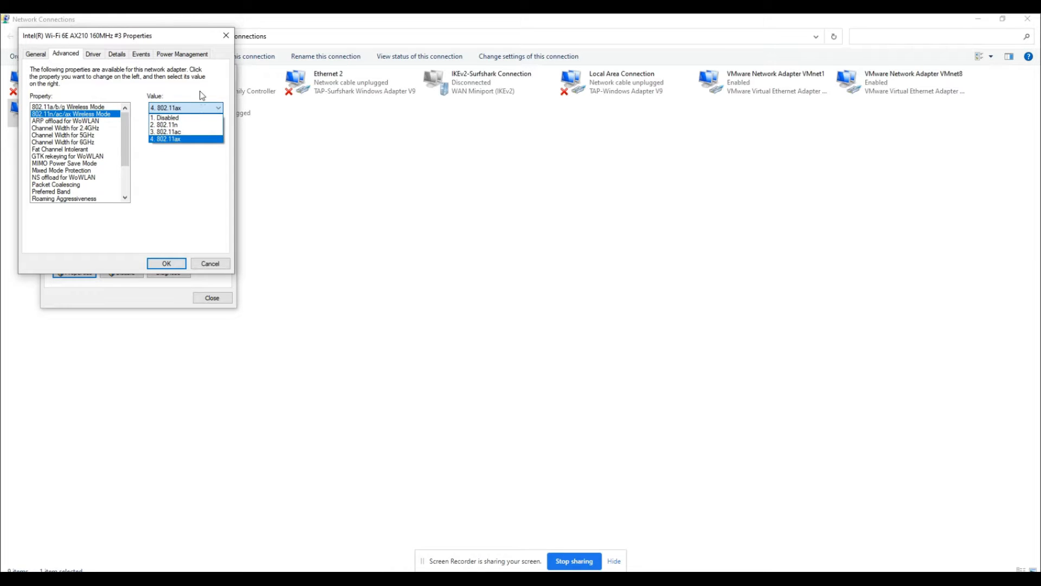
click(64, 121)
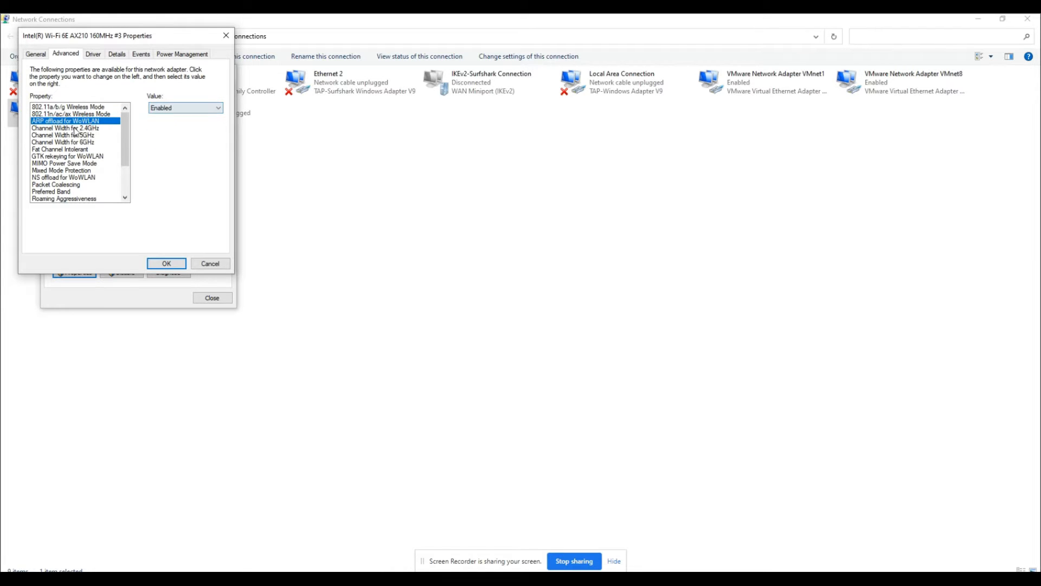
click(62, 142)
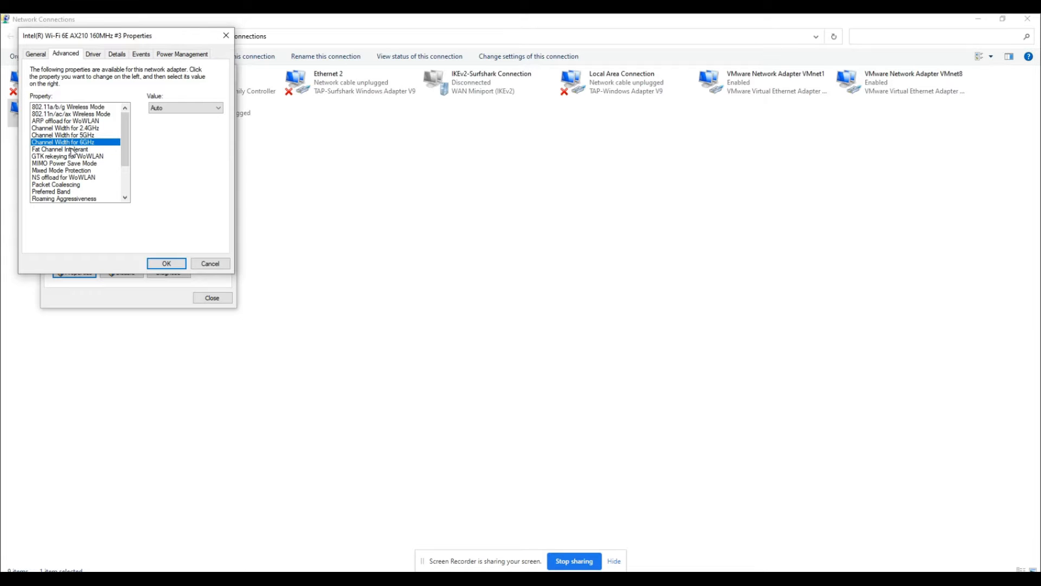
click(218, 107)
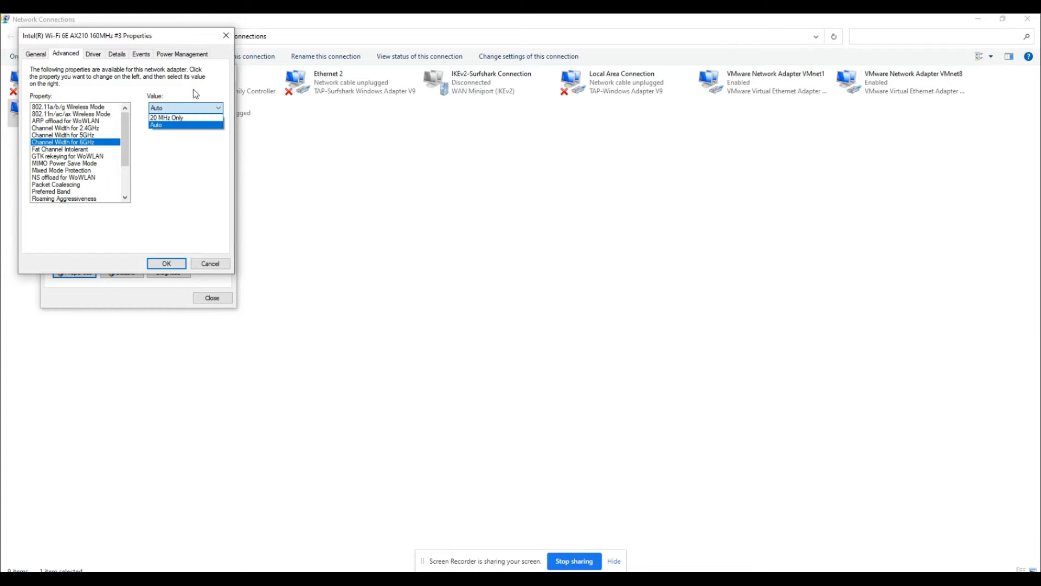
click(65, 162)
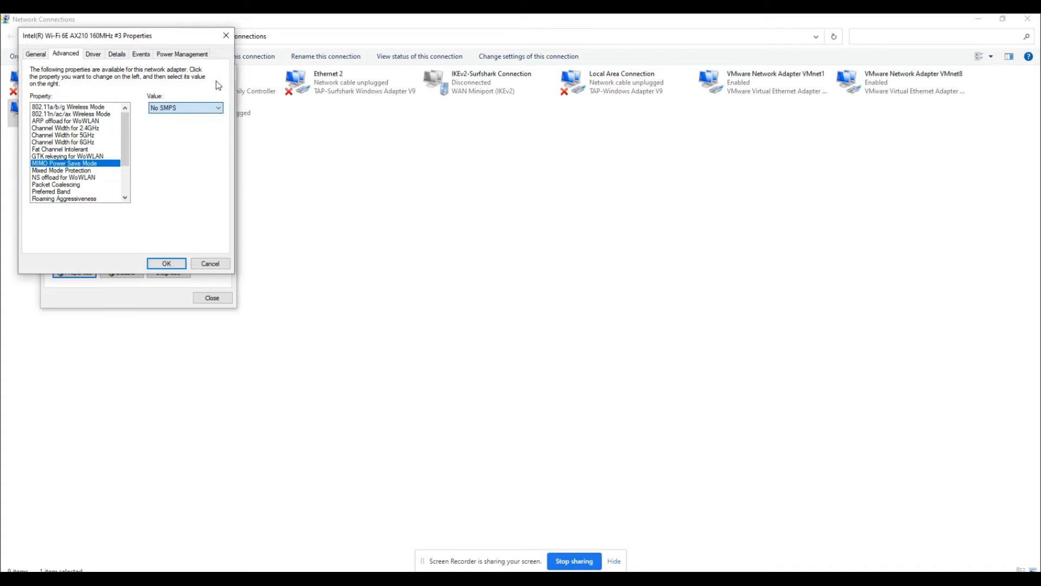
click(63, 177)
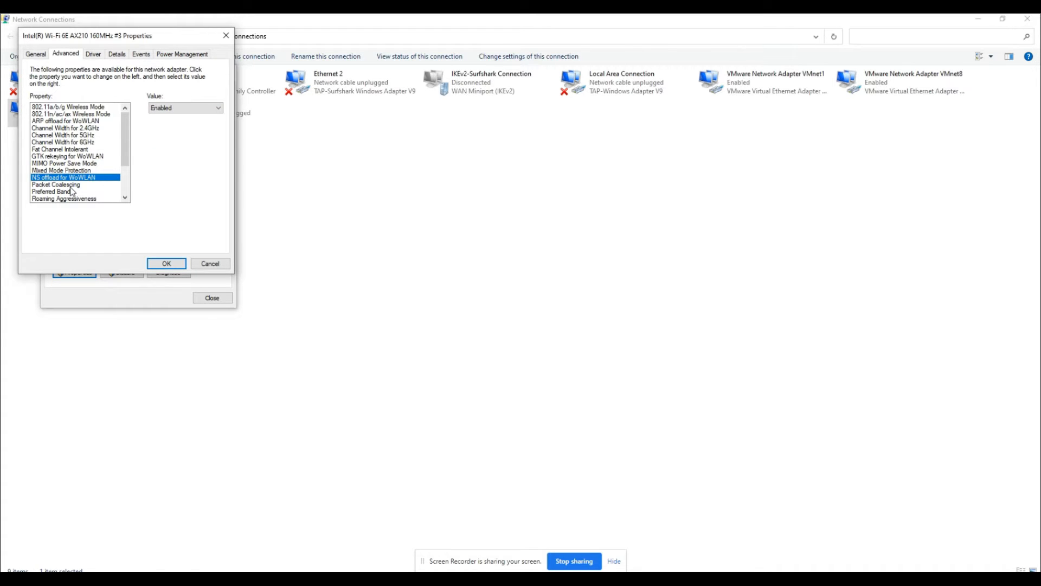
click(51, 191)
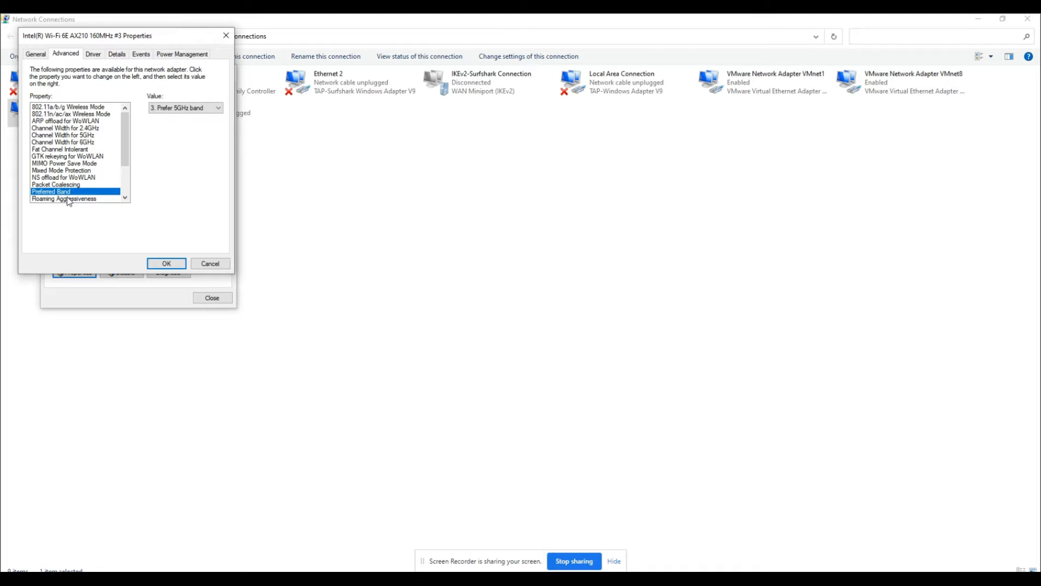
click(217, 108)
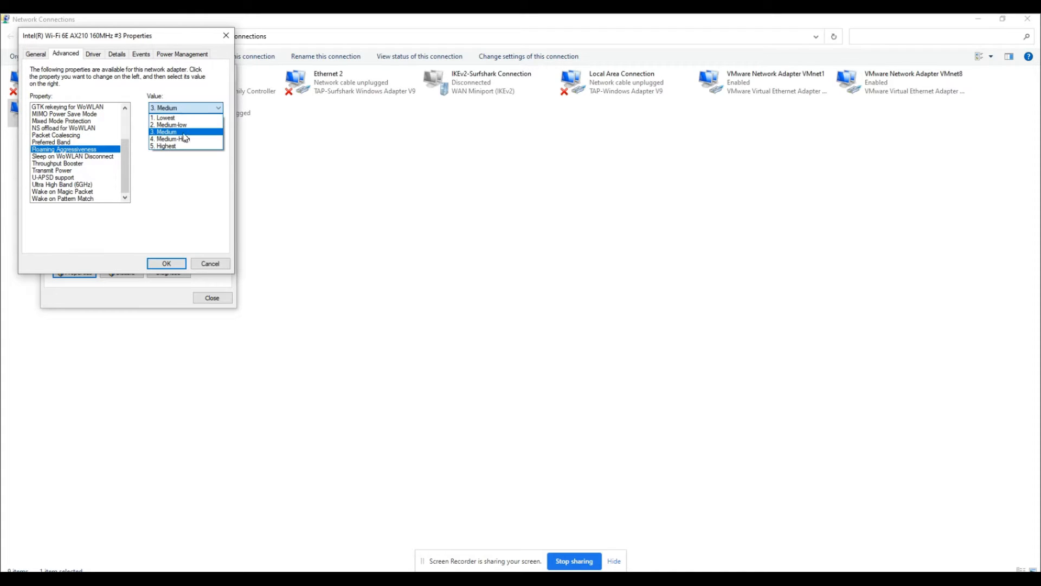
Set Roaming Aggressiveness to Medium-High; review Throughput Booster, Transmit Power, U-APSD and Wake on Pattern Match
click(174, 139)
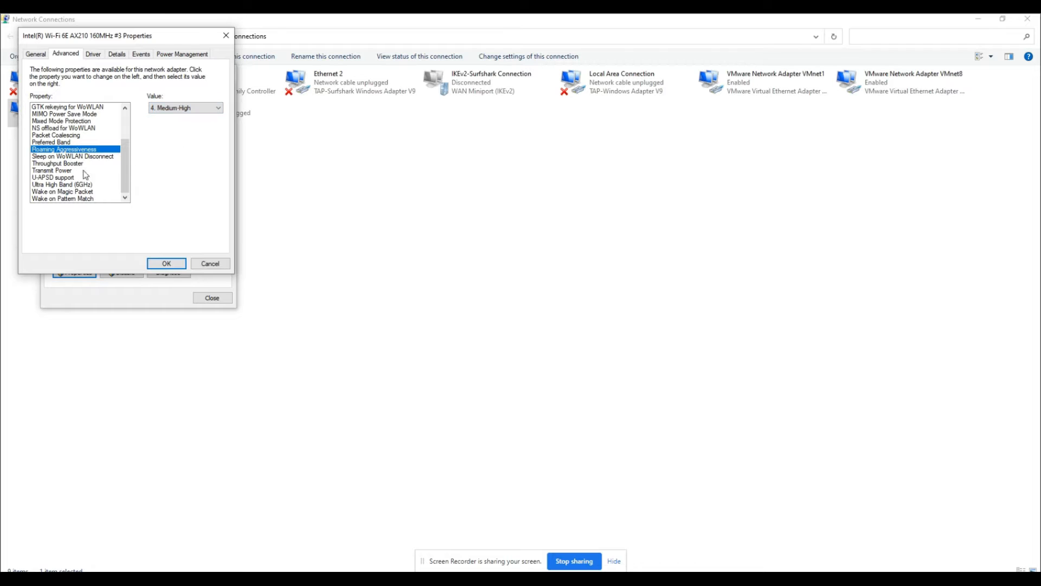
click(57, 163)
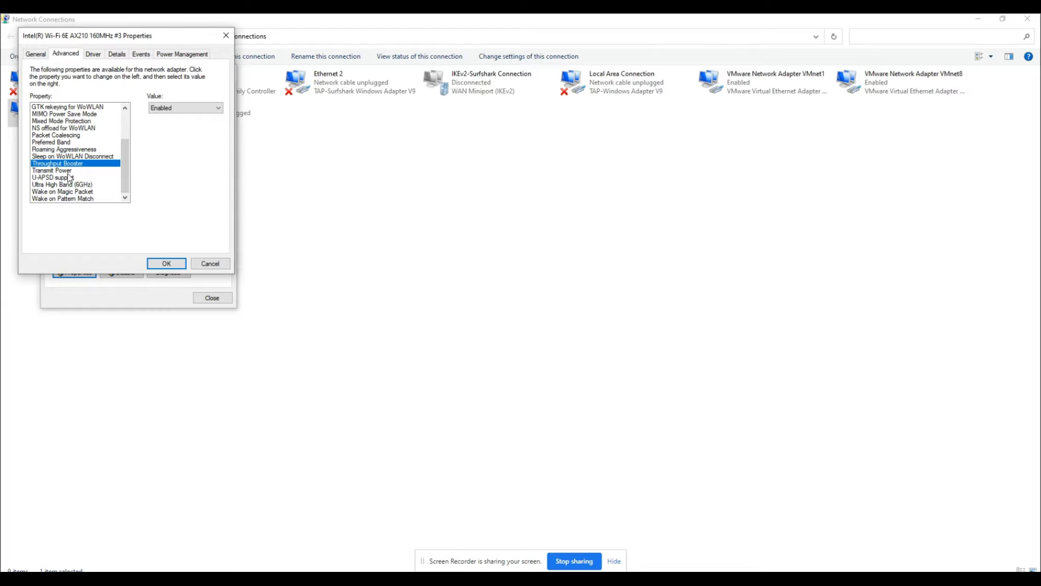
click(52, 170)
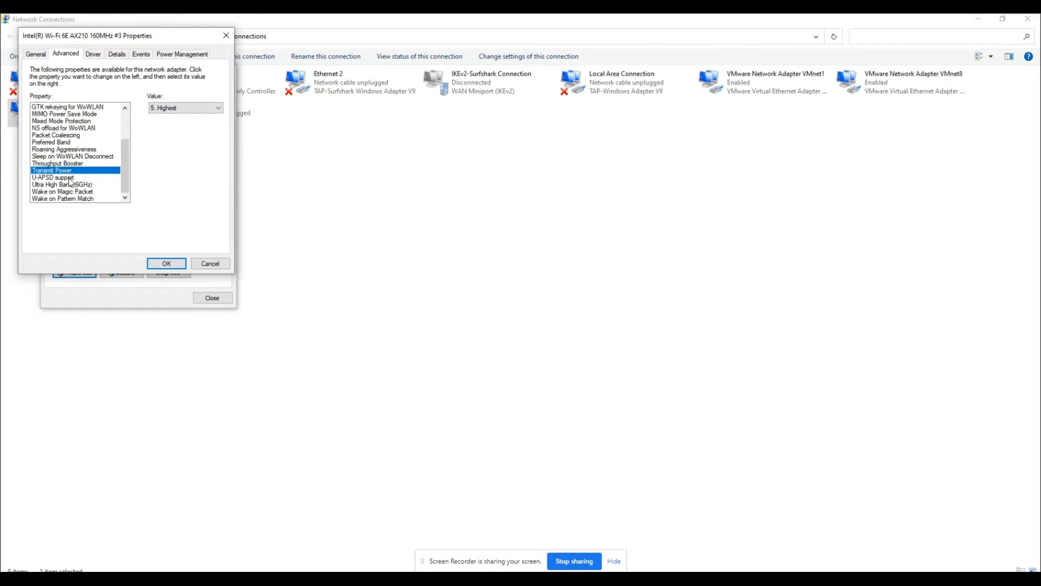
click(53, 177)
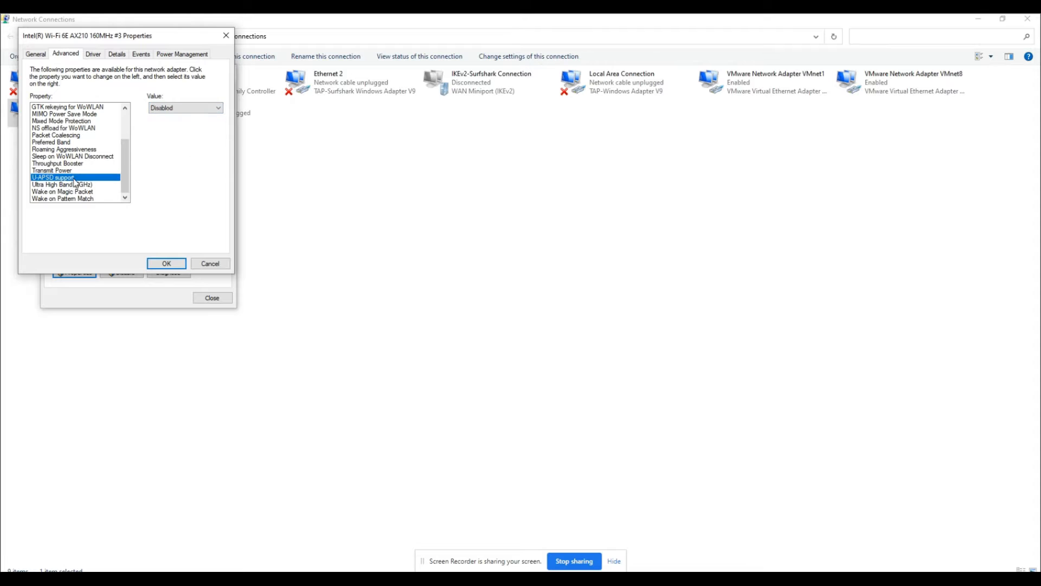
click(62, 198)
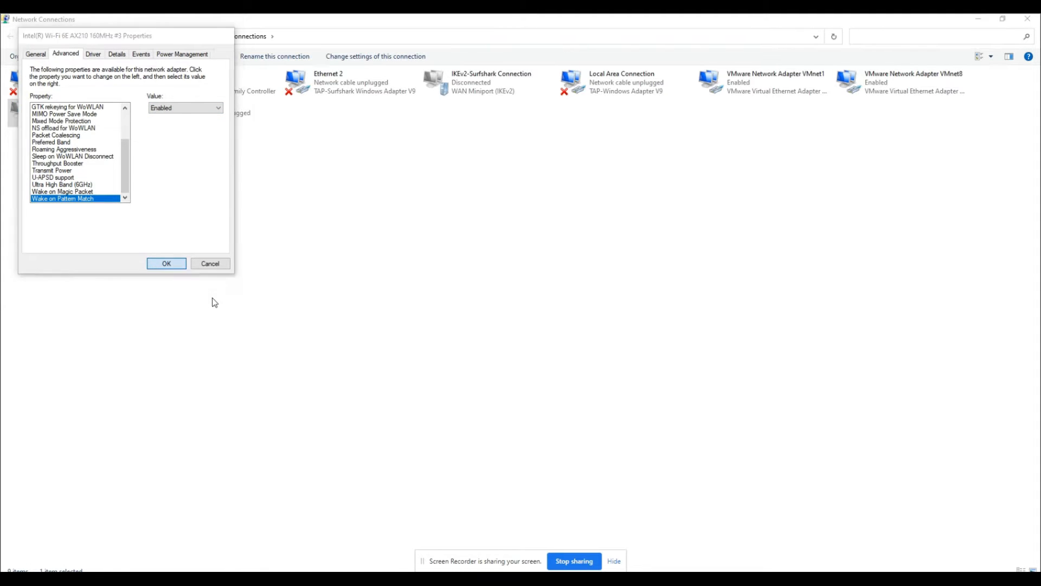
click(166, 263)
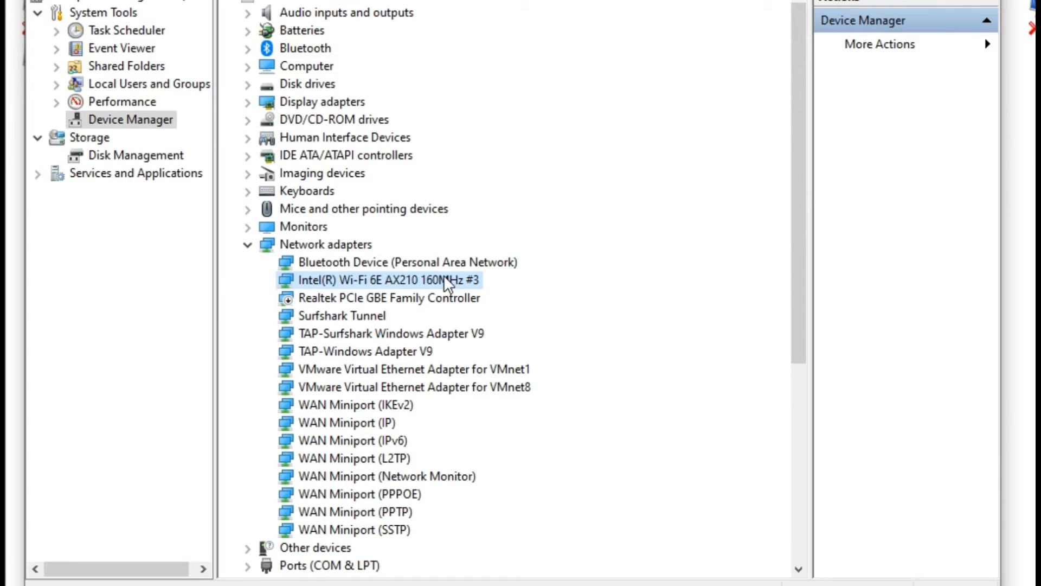
Confirm in Device Manager that the Intel Wi-Fi 6E AX210 adapter is working properly
double_click(379, 280)
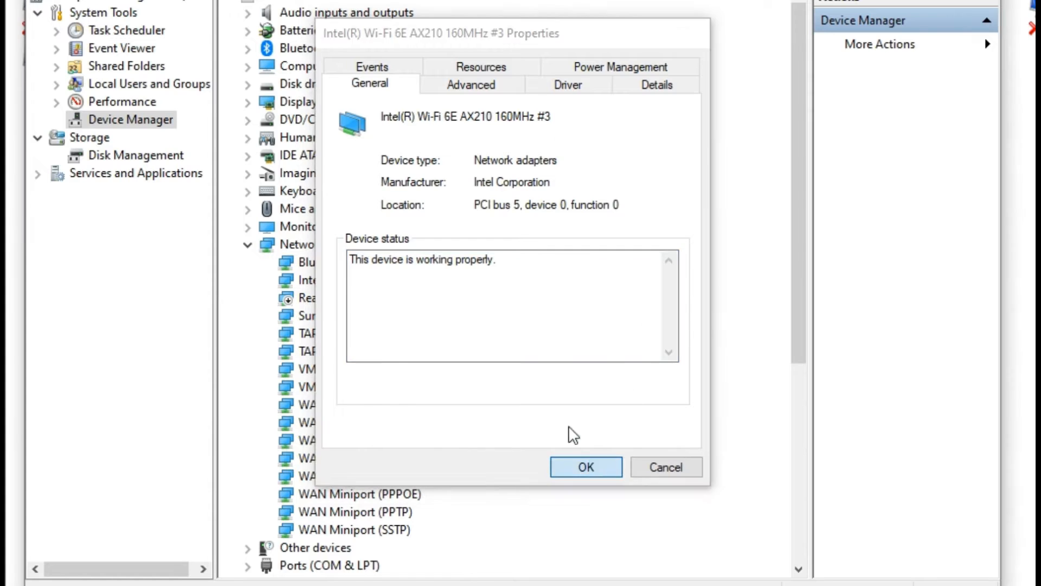
click(585, 467)
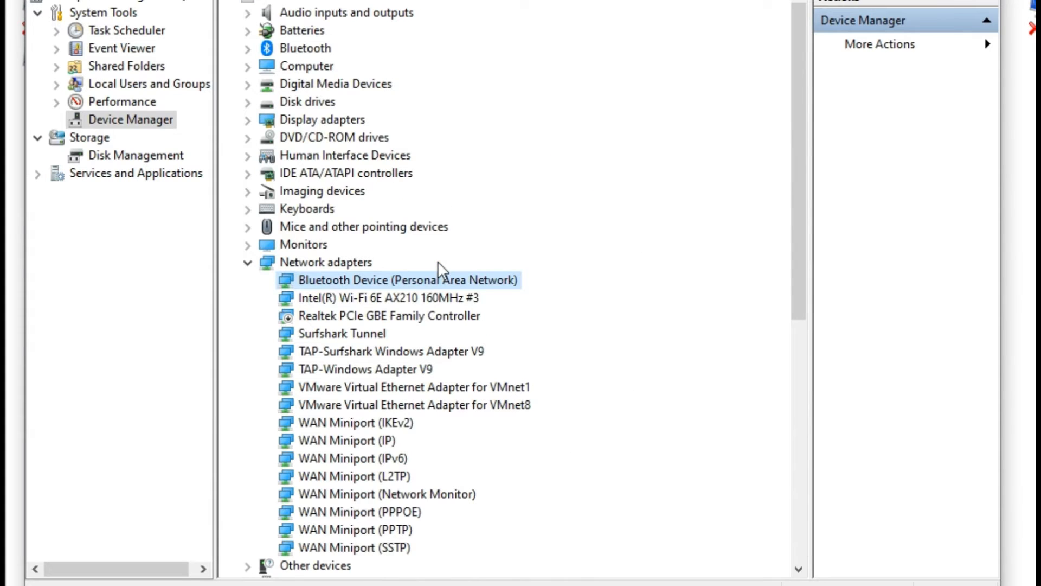
double_click(408, 280)
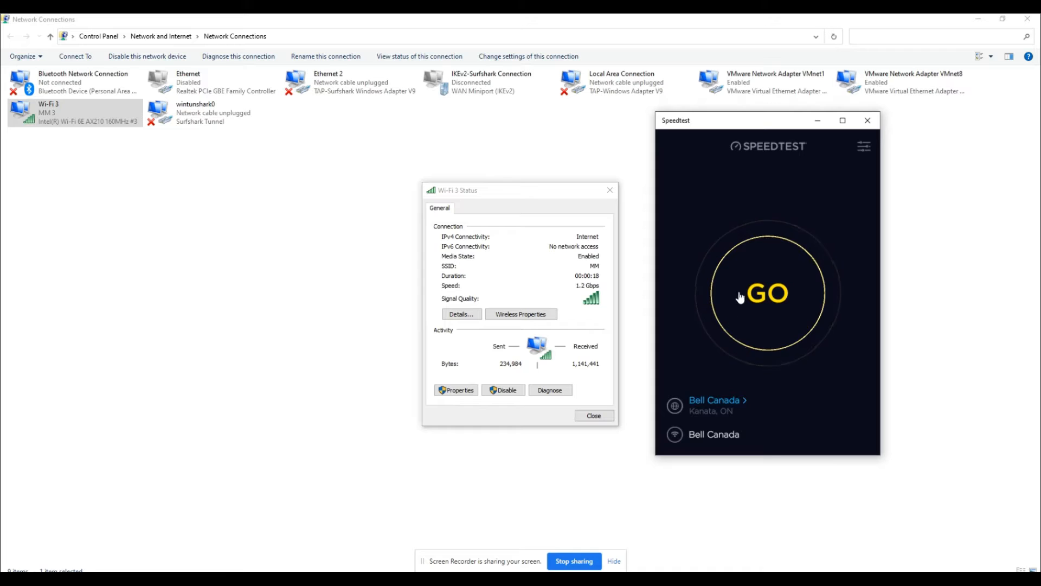
Run a Speedtest over Wi-Fi against the Bell Canada server in Kanata
click(766, 293)
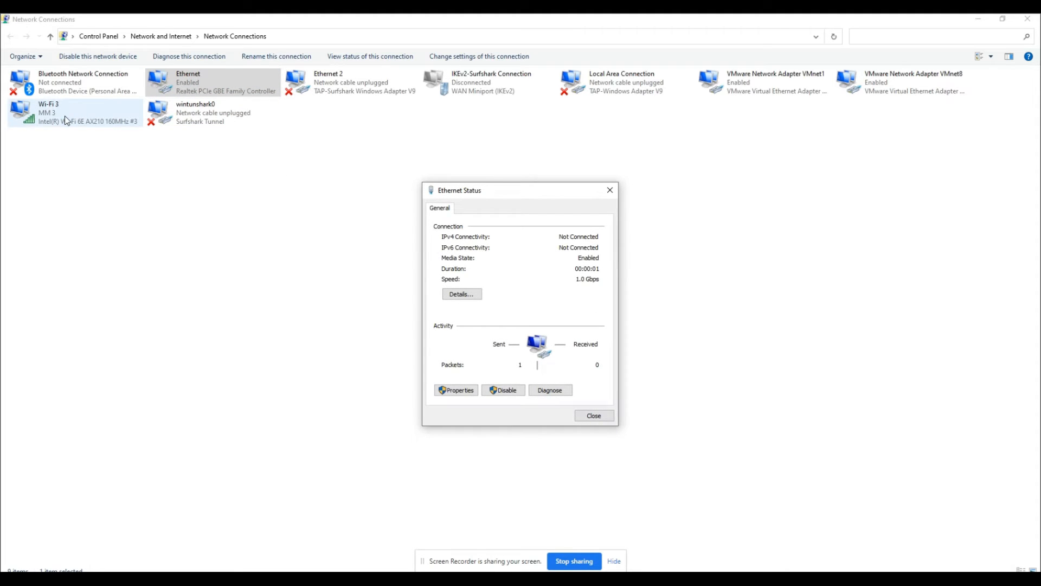
Close the Ethernet Status window and disable Wi-Fi 3 from its context menu
click(592, 415)
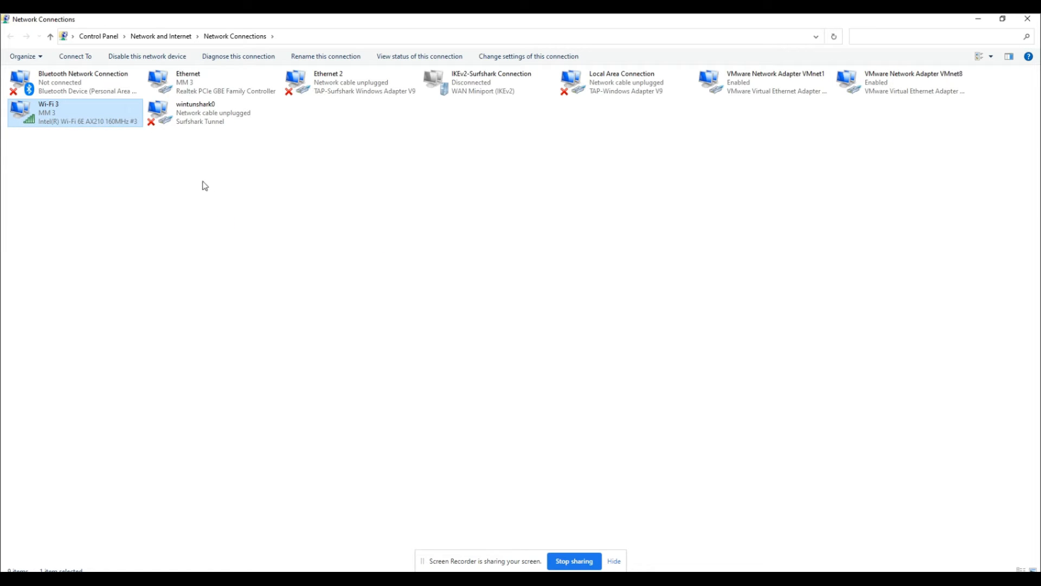
right_click(75, 113)
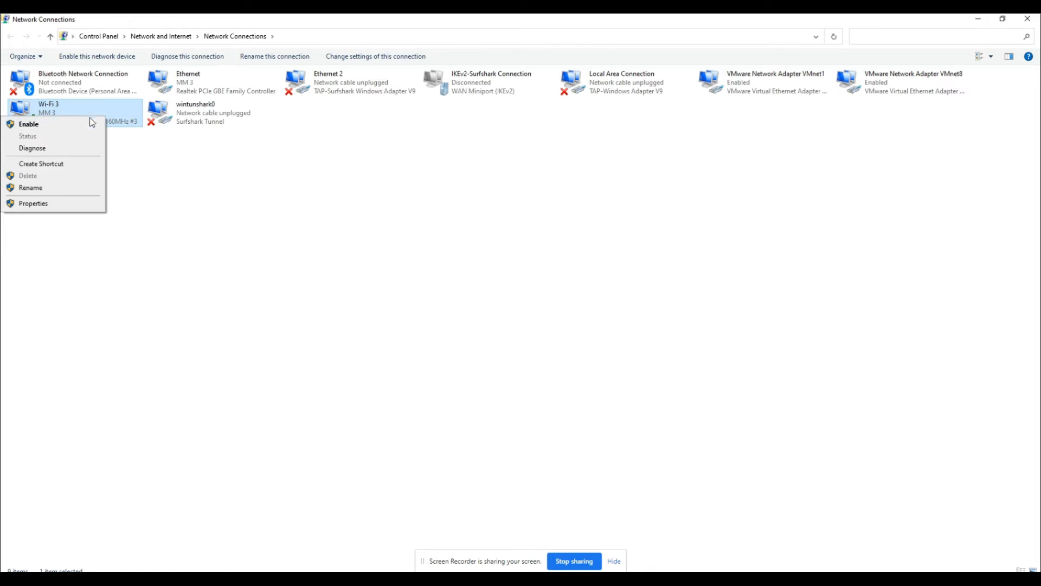
click(28, 124)
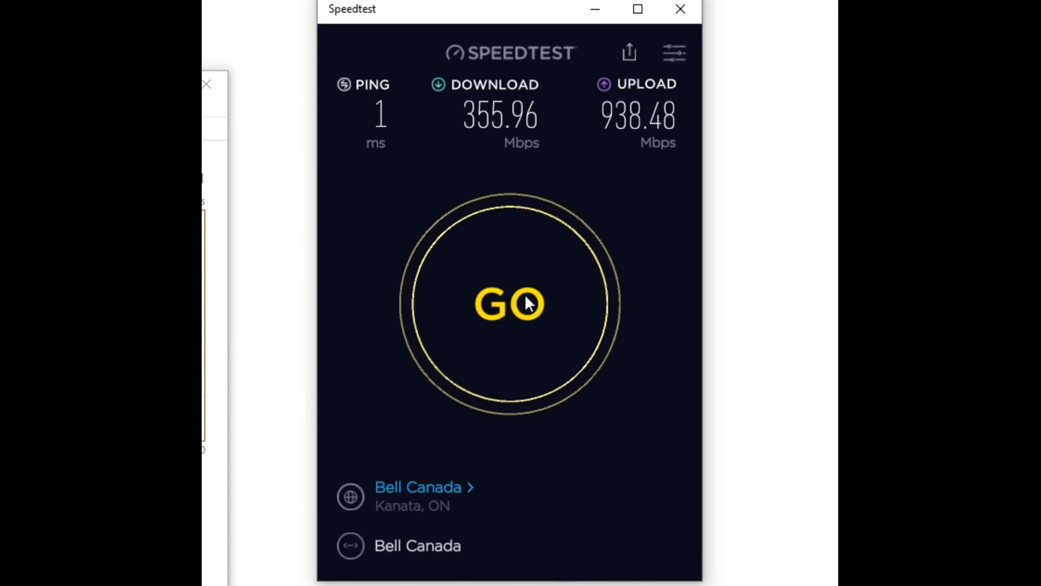
Run a wired Speedtest, getting 1 ms ping, 355.96 Mbps down and 938.48 Mbps up
click(509, 304)
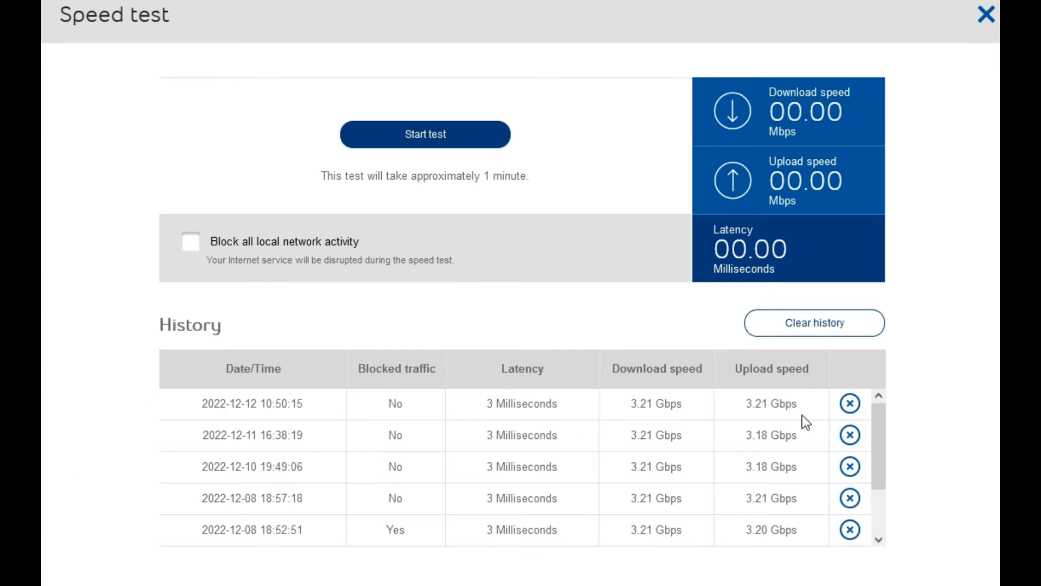
Open the Home Hub Speed test history showing 3.21 Gbps fiber results with 3 ms latency
click(424, 134)
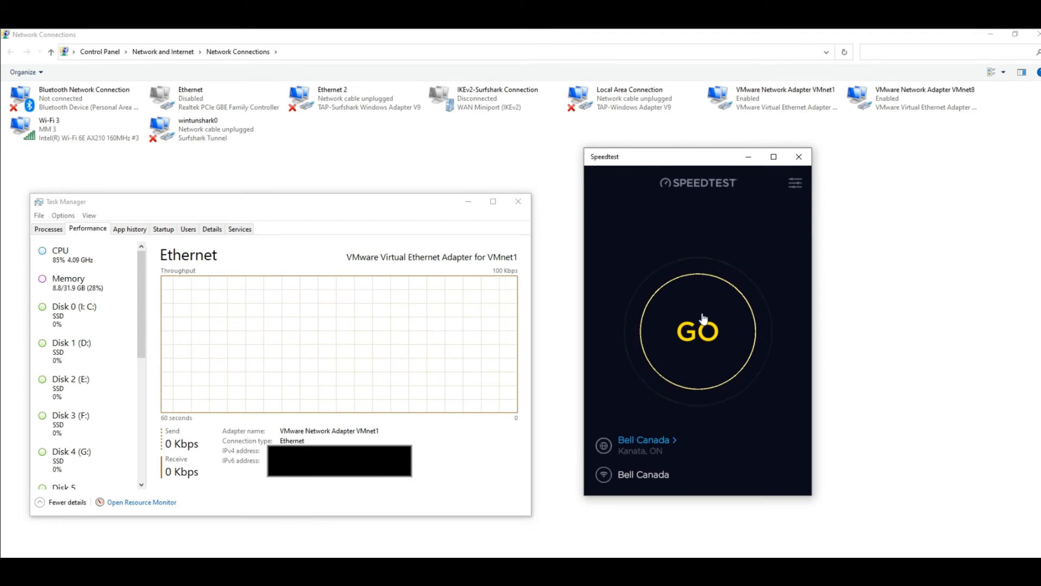
Start a new Wi-Fi Speedtest, reaching 2 ms ping and about 275 Mbps download
click(697, 331)
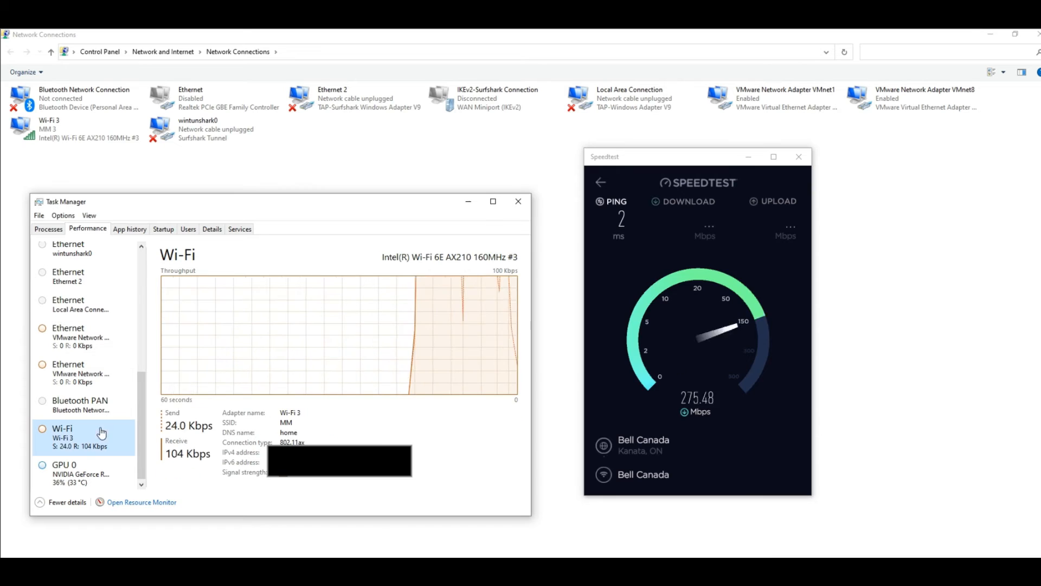